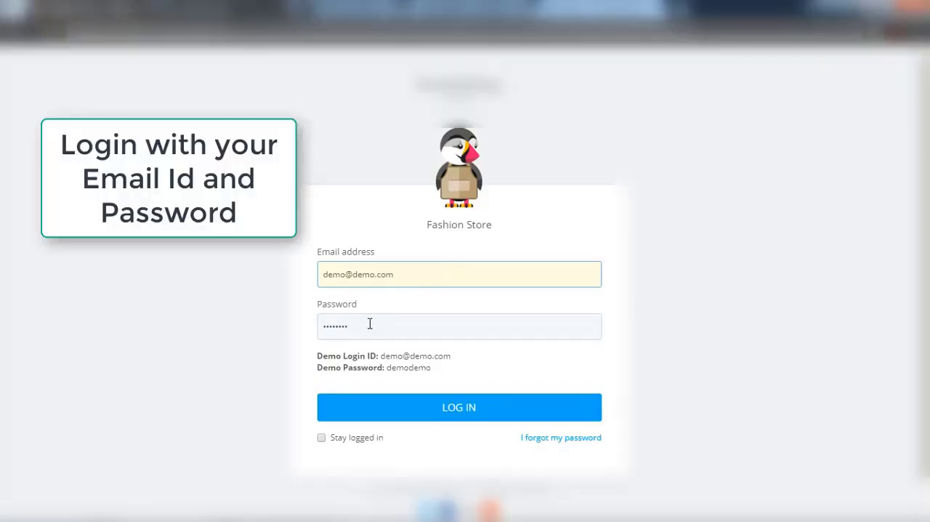
- Log in to the Fashion Store back office with the entered credentials
left_click(460, 407)
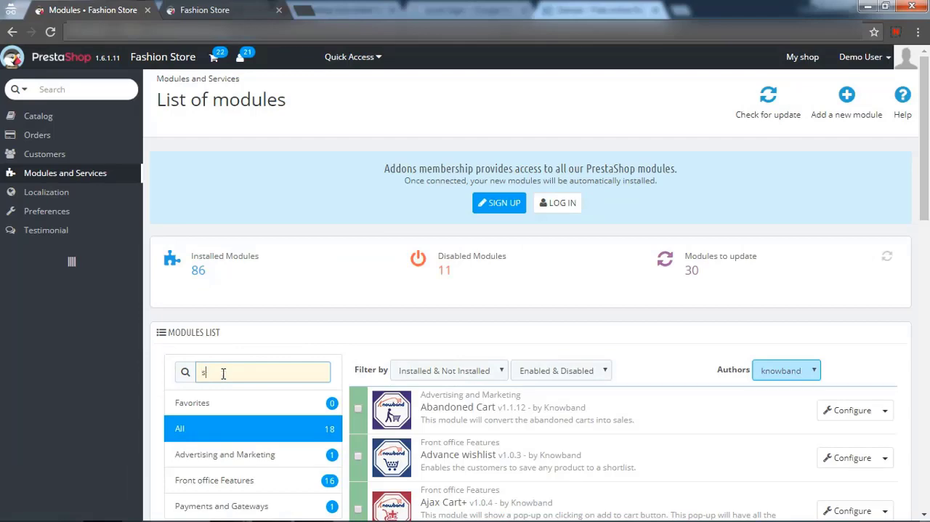
- Search the modules list for 'soc' and configure the Social Loginizer module
type("oc")
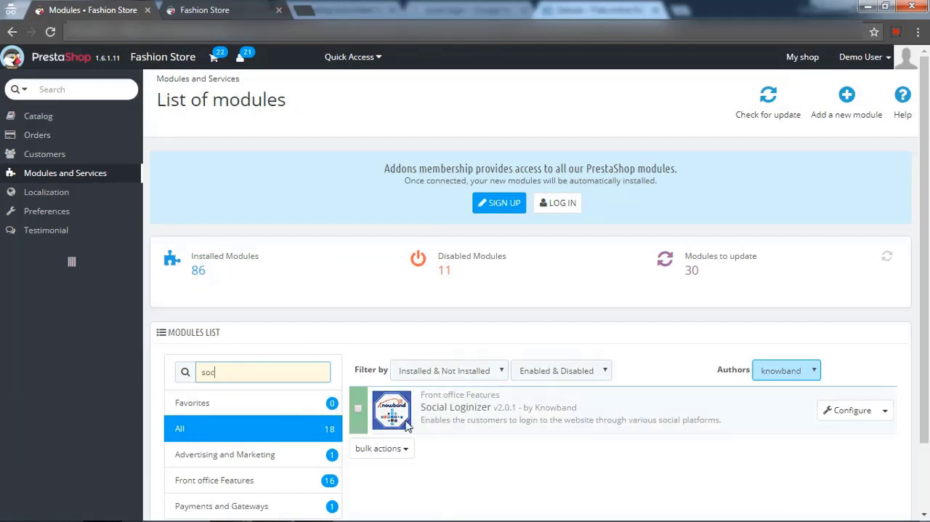
left_click(851, 409)
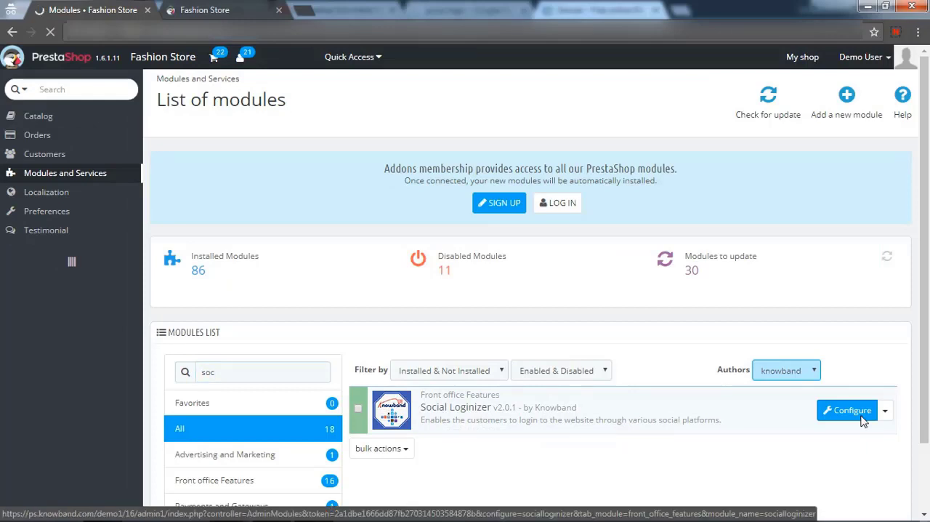
left_click(849, 409)
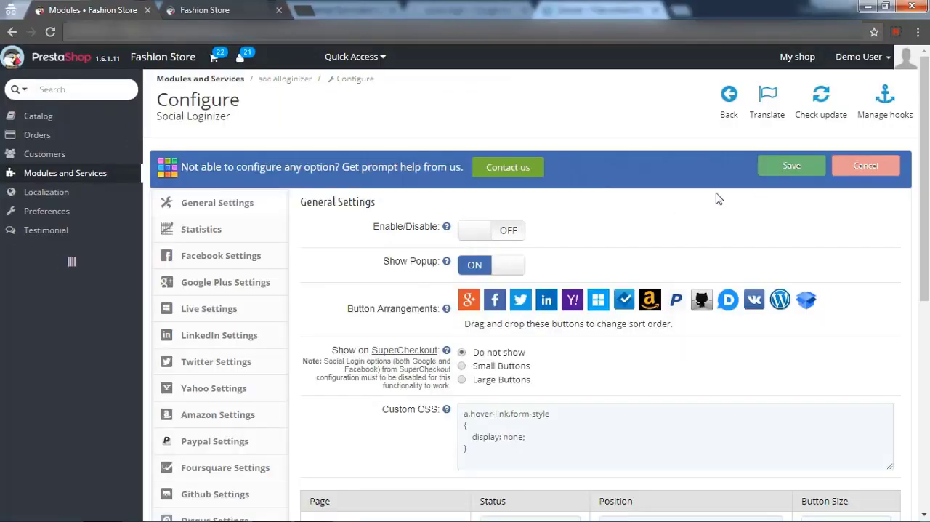
- Enable Social Loginizer, save it and check the Facebook login button on the storefront
left_click(210, 10)
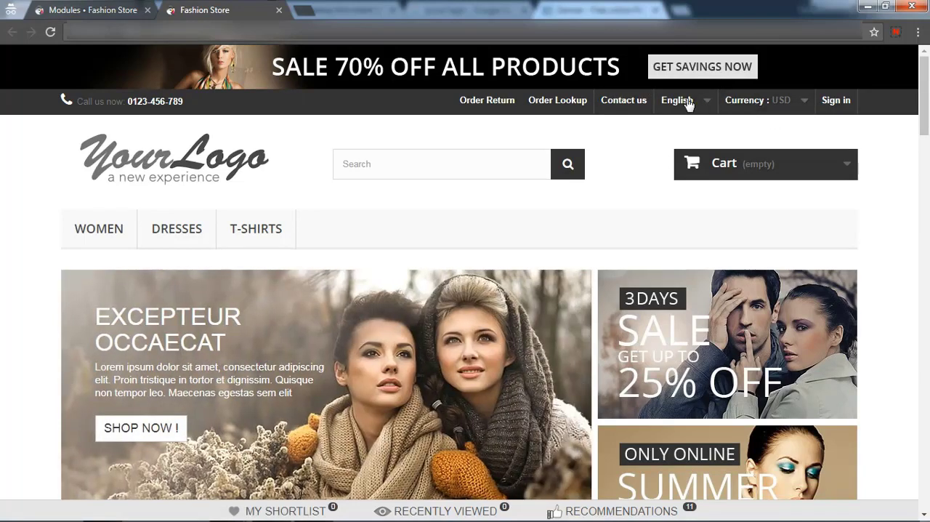
left_click(90, 8)
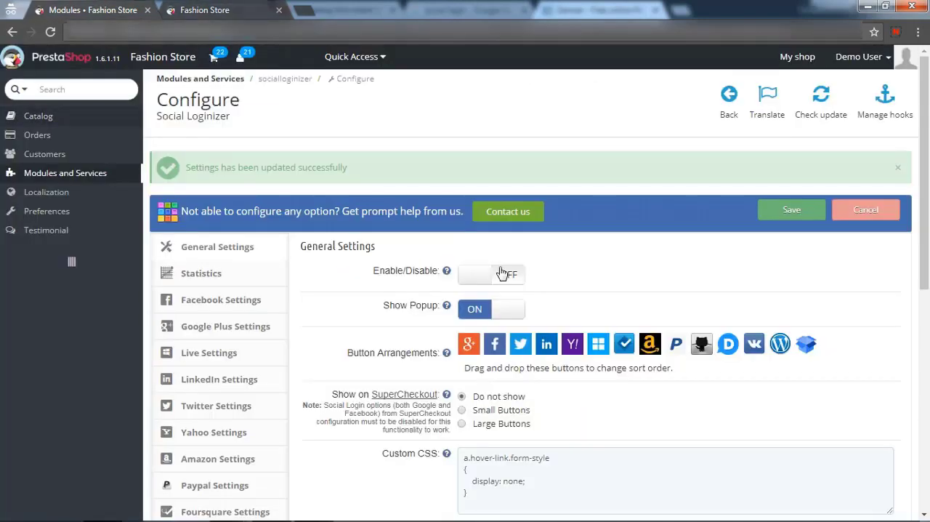
left_click(791, 209)
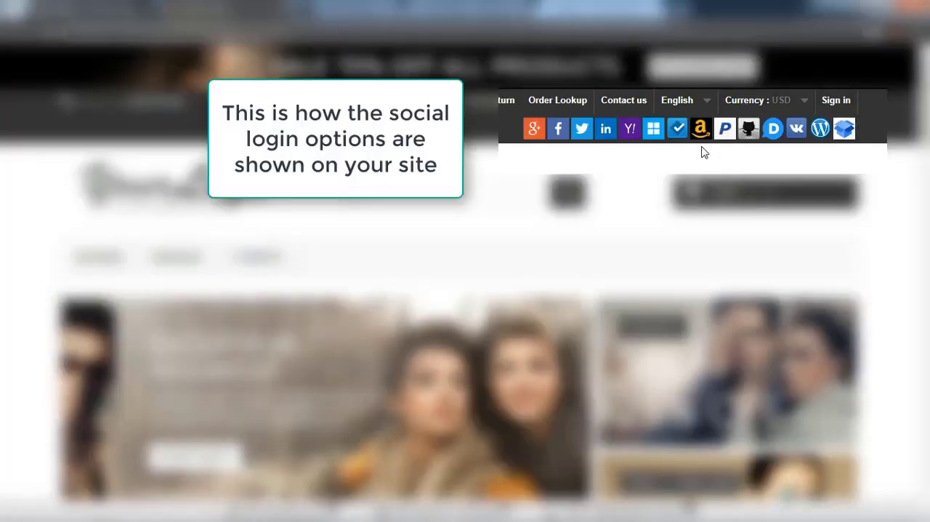
left_click(558, 128)
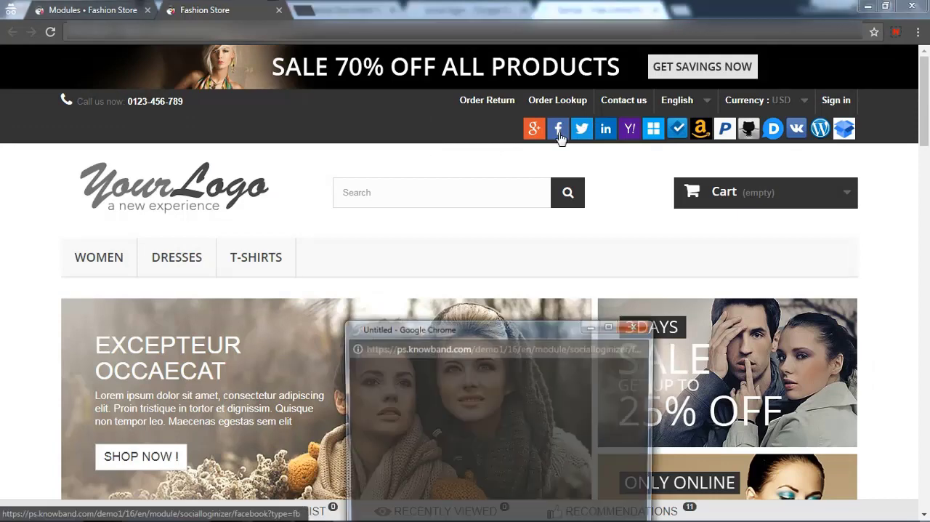
left_click(558, 128)
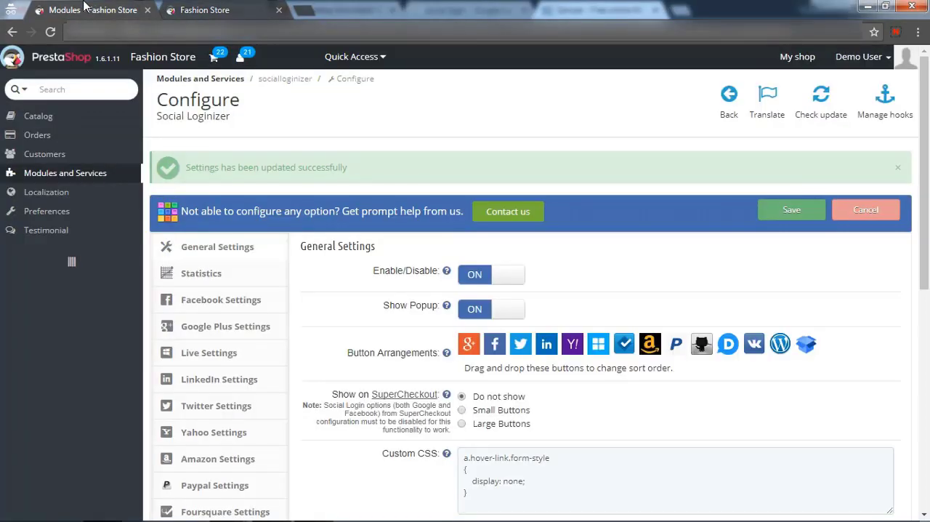
- Turn Show Popup off, save it and try the Facebook login on the storefront without the popup
left_click(491, 308)
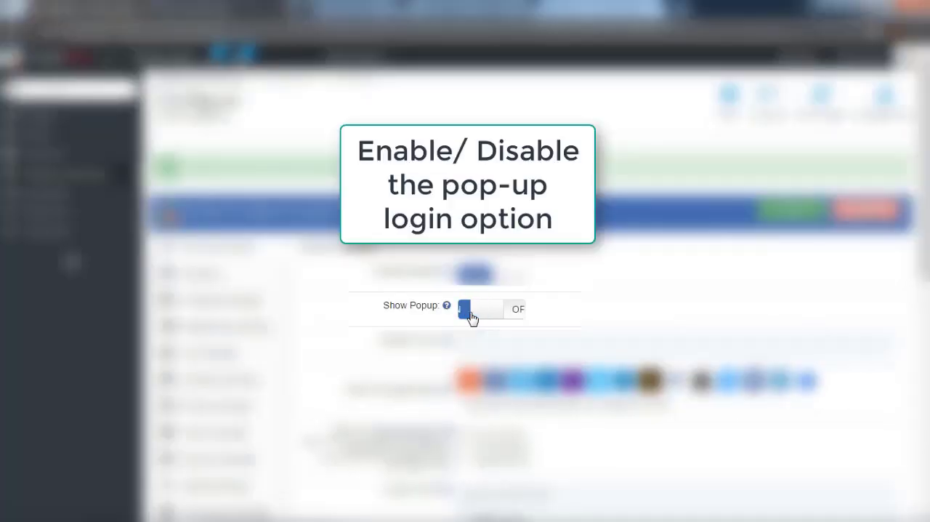
left_click(474, 308)
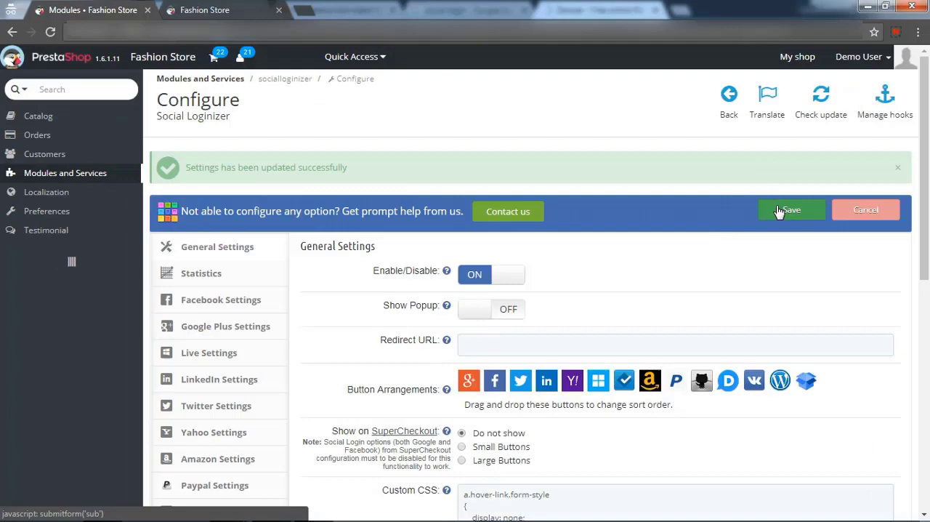
left_click(791, 210)
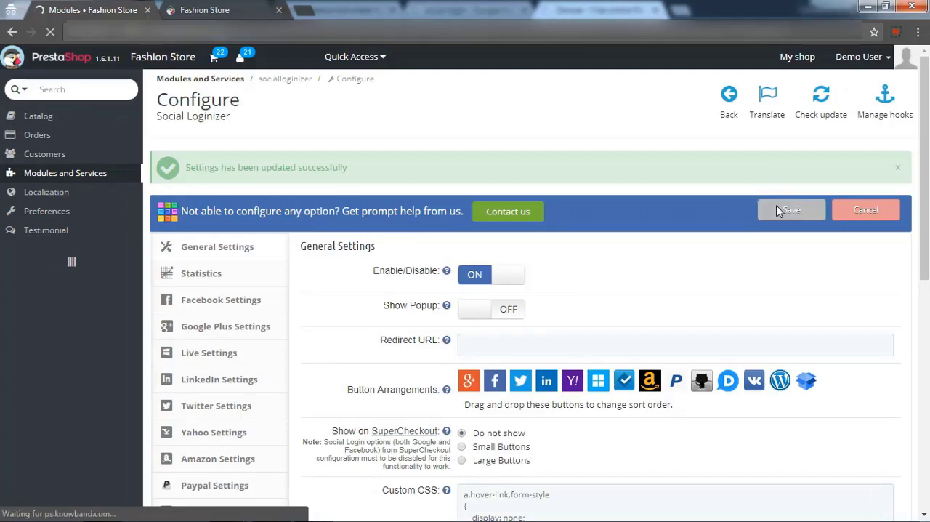
left_click(791, 209)
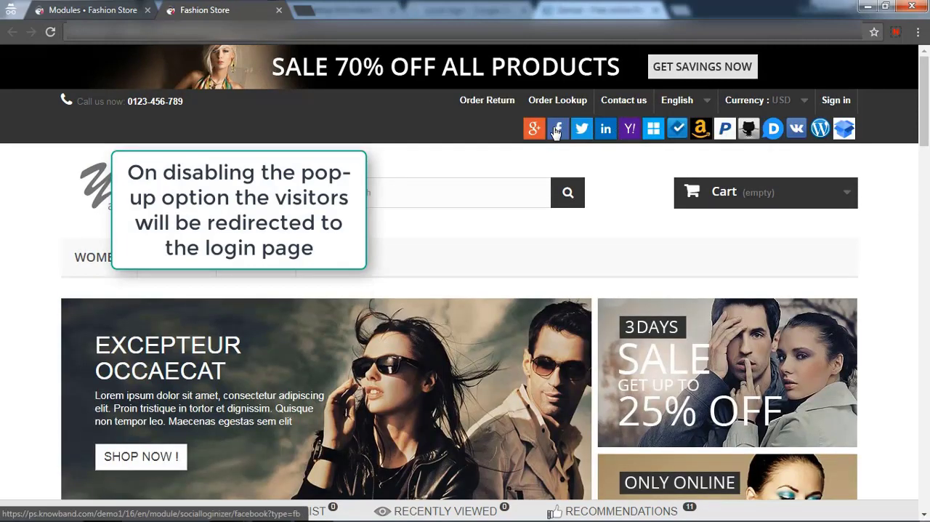
left_click(558, 128)
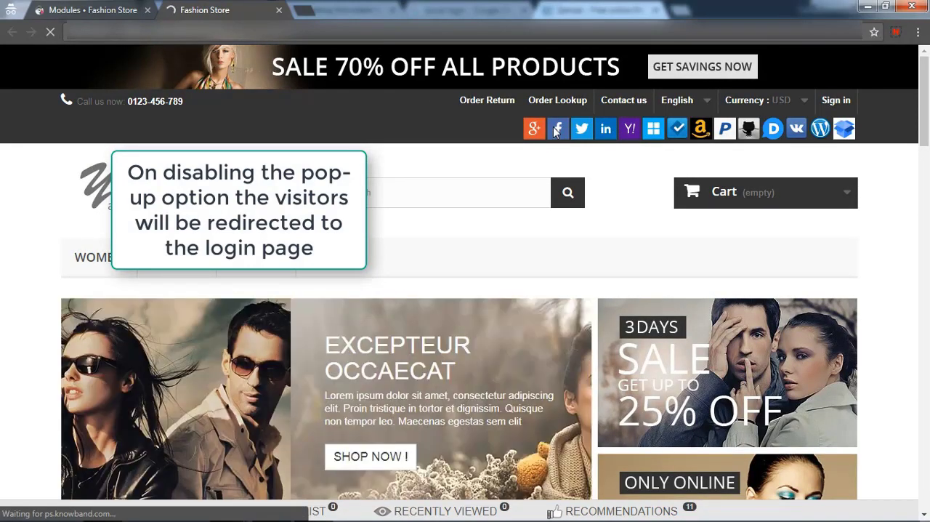
left_click(559, 127)
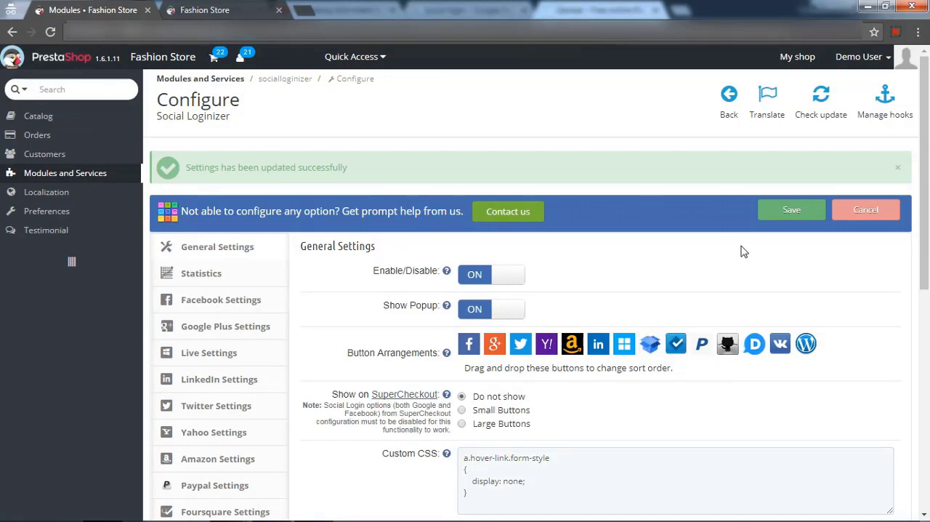
mouse_move(570, 171)
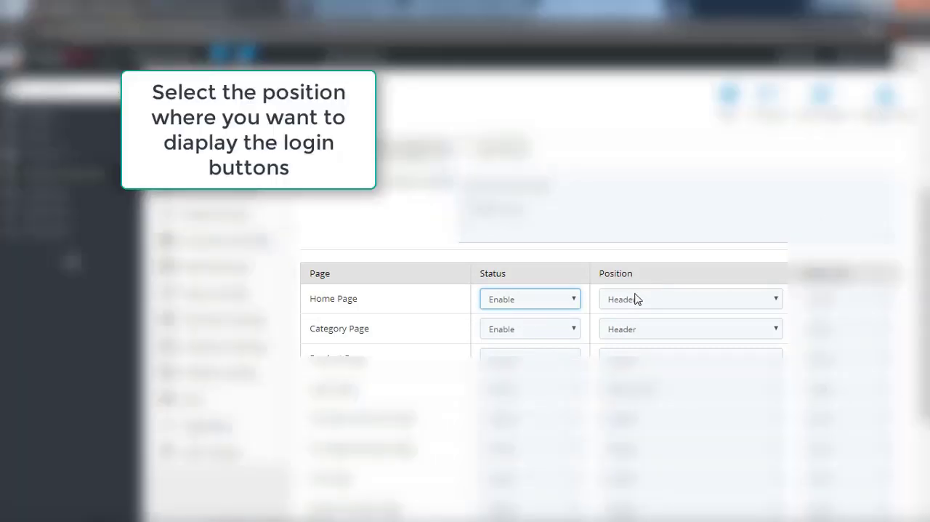
- Set the Home Page login buttons to the Header position and save the general settings
left_click(689, 299)
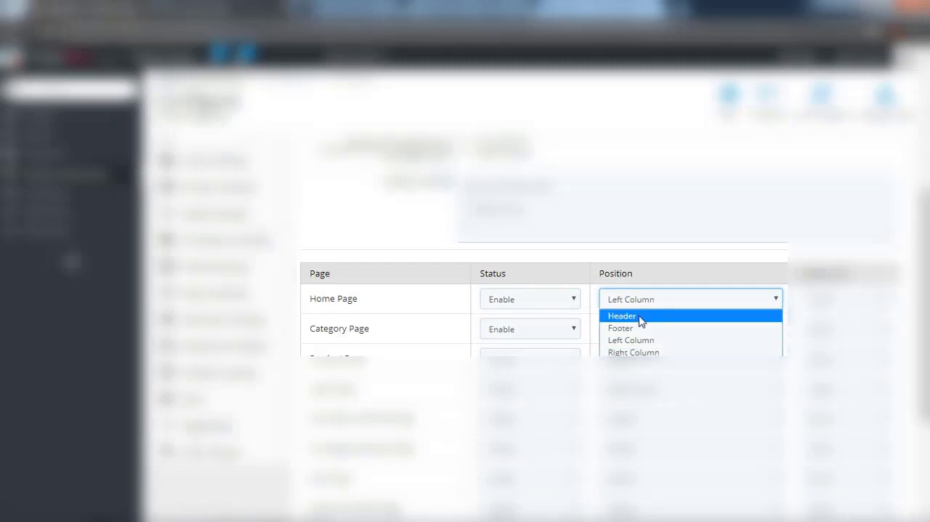
left_click(622, 315)
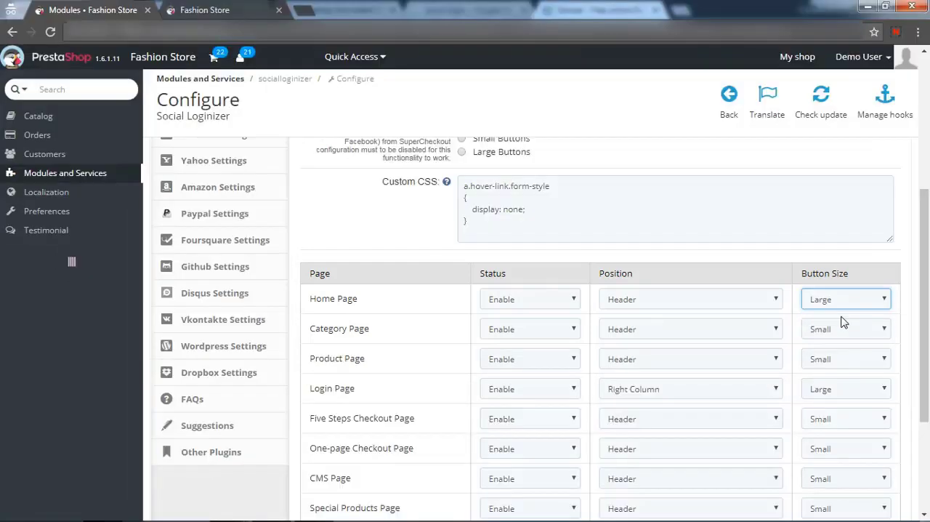
scroll("up", 3)
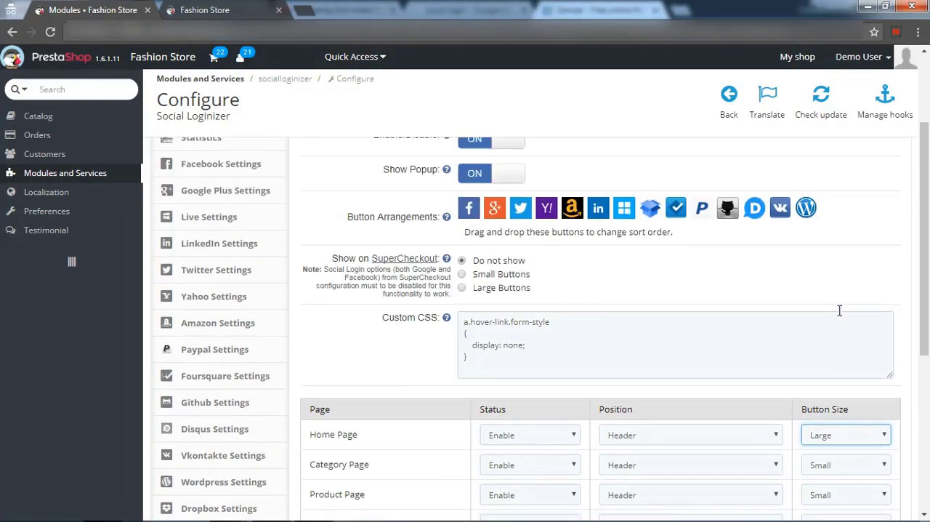
left_click(791, 209)
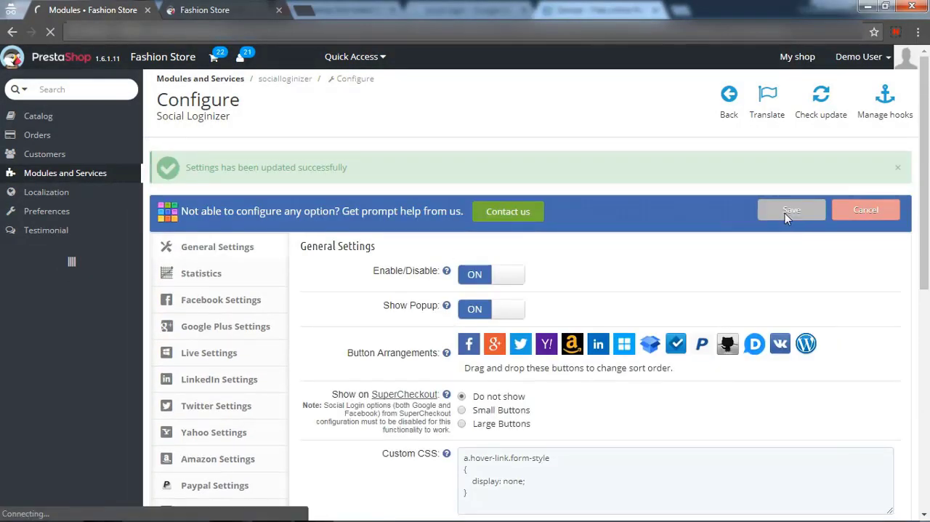
left_click(790, 210)
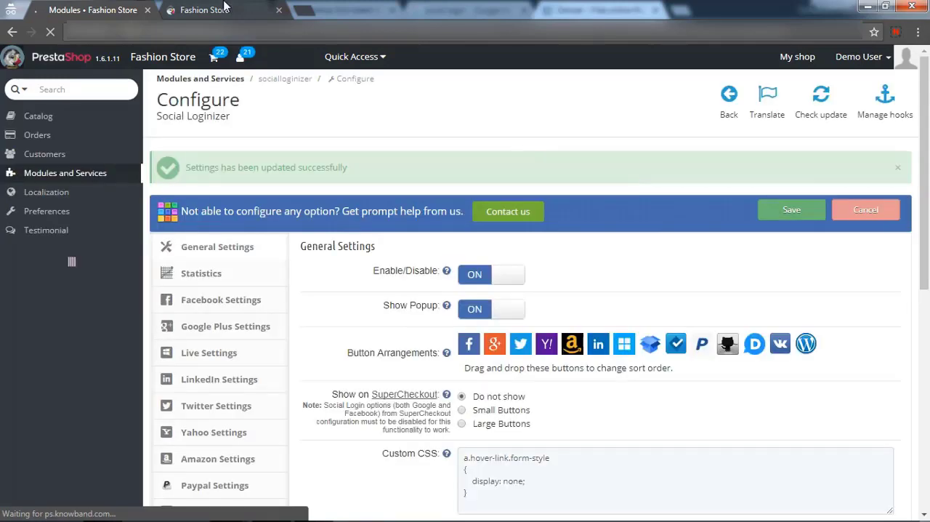
- Check the storefront result and go to the Facebook Settings section
left_click(218, 9)
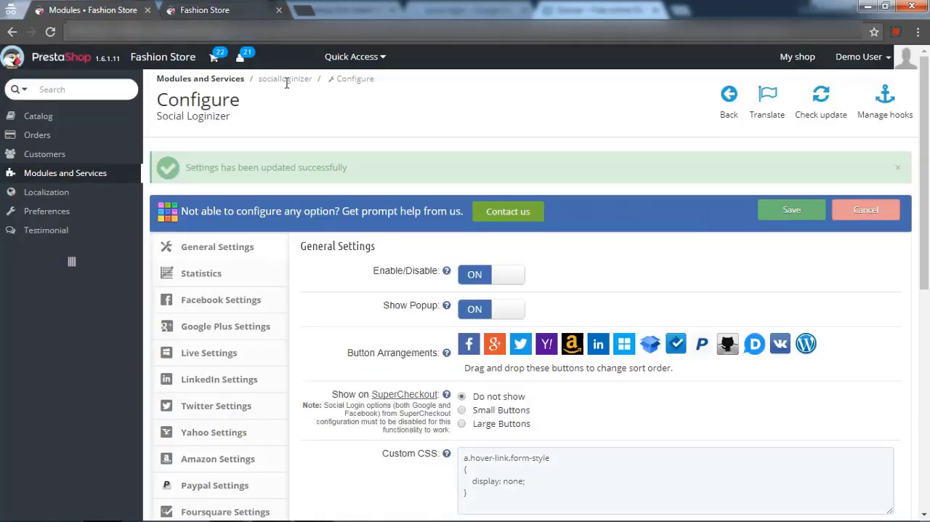
scroll("down", 3)
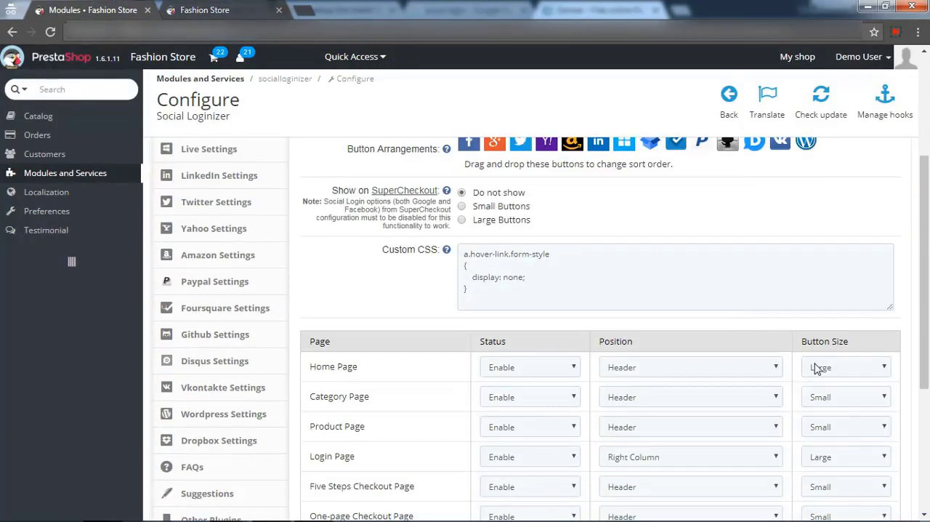
left_click(846, 367)
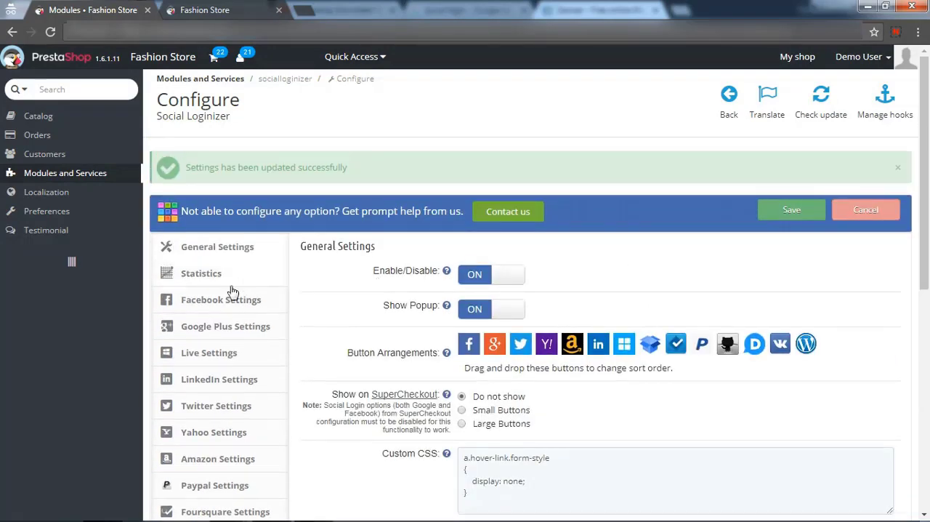
left_click(221, 299)
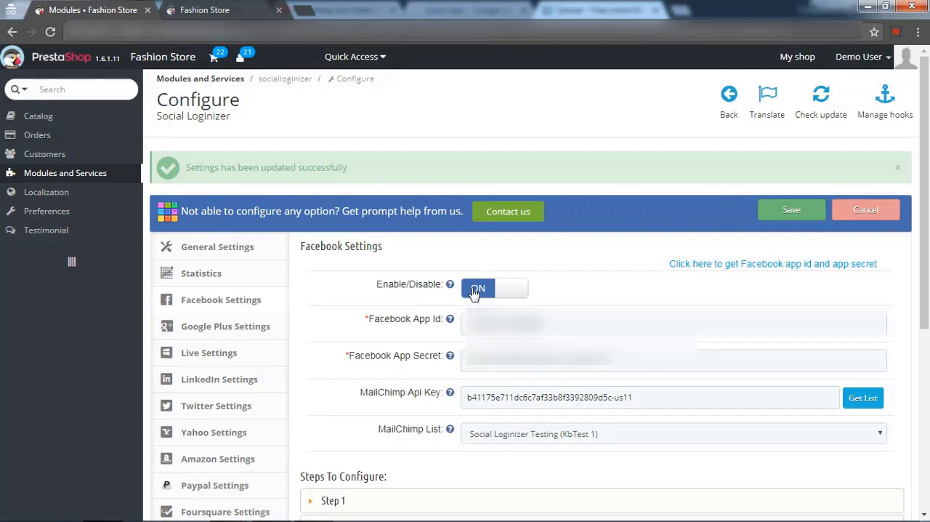
- Switch off Facebook login, then Live login in their settings sections
left_click(494, 288)
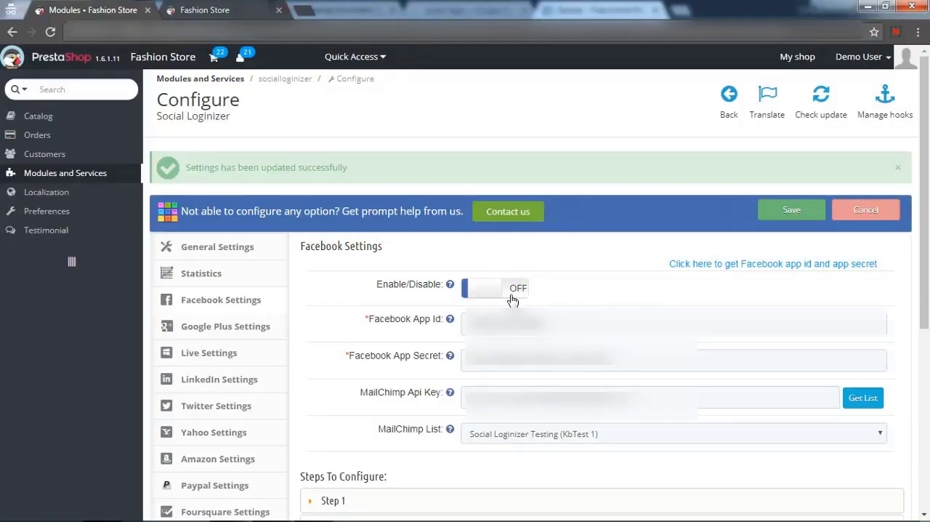
left_click(209, 351)
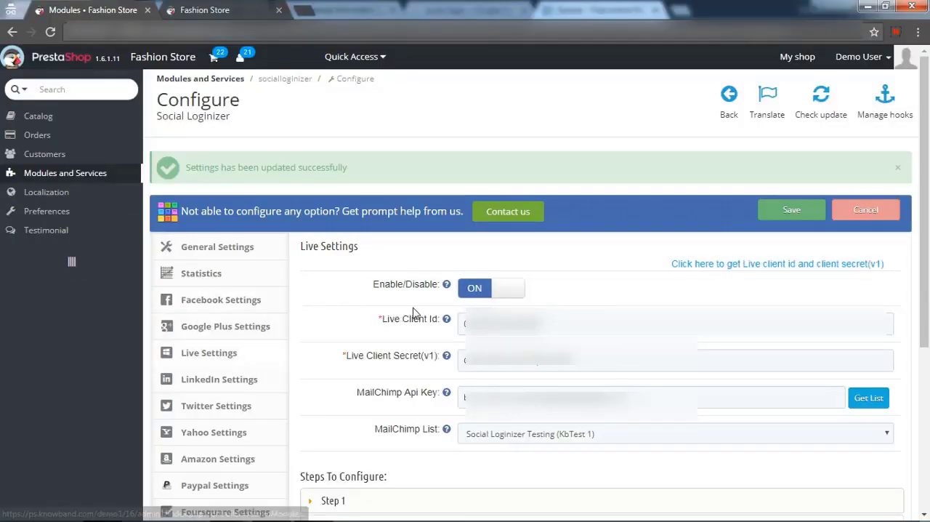
left_click(509, 287)
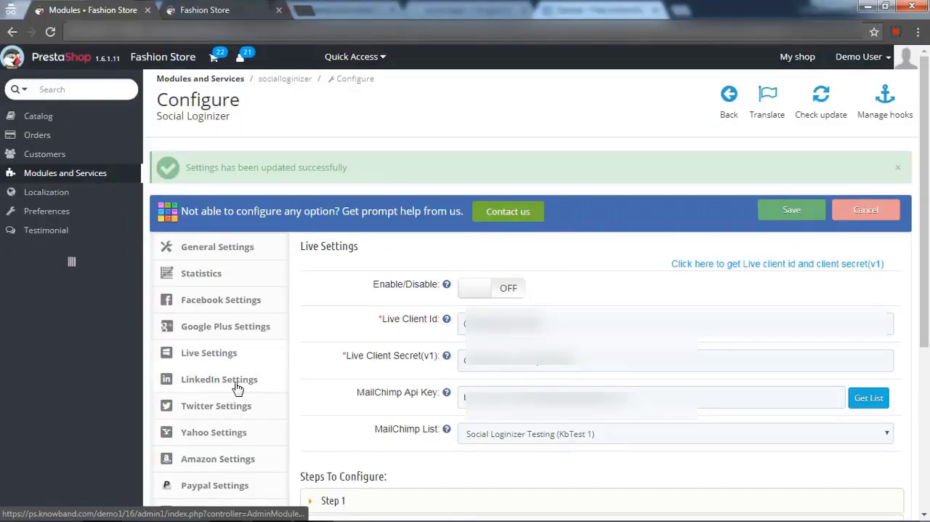
- Review Yahoo settings, switch off Foursquare login and return to General Settings
left_click(213, 432)
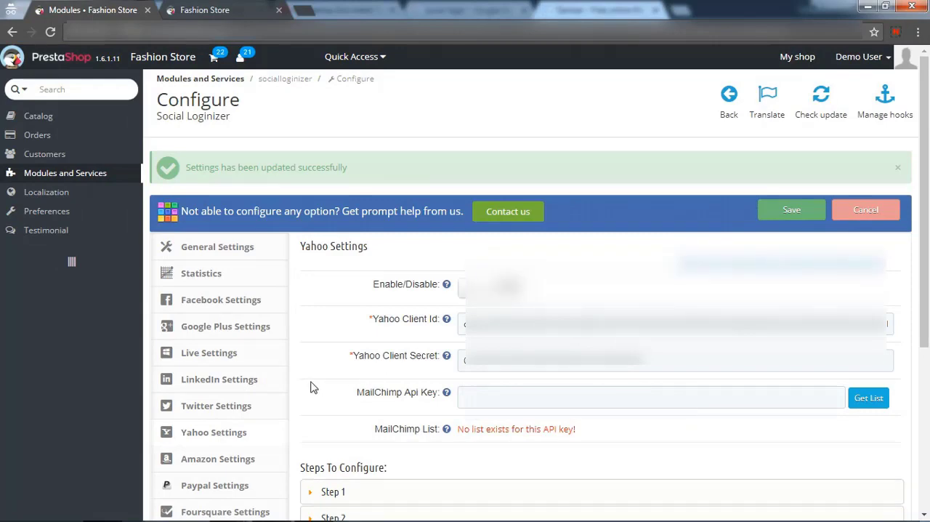
left_click(226, 375)
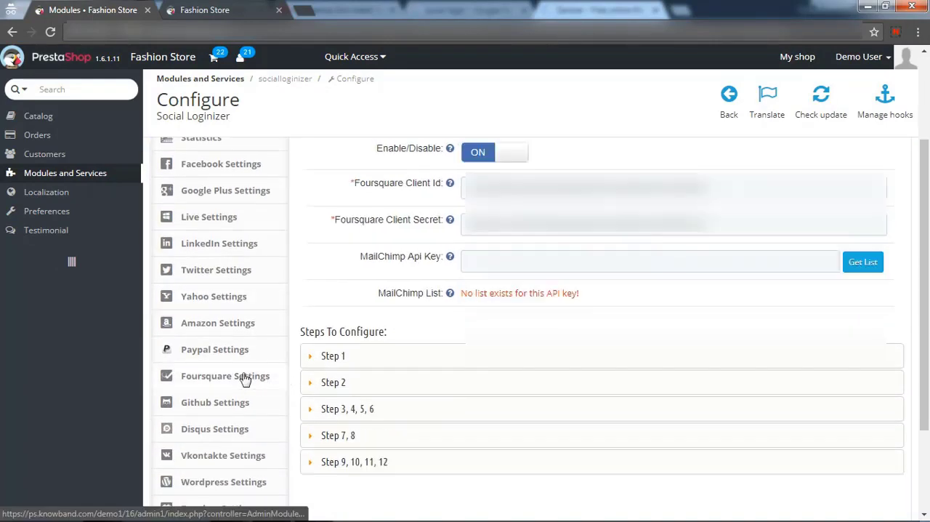
left_click(512, 151)
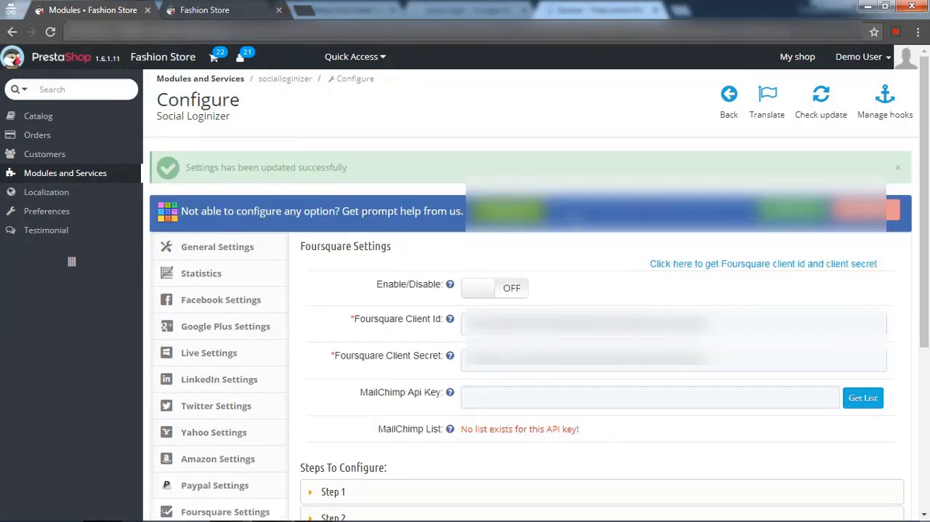
left_click(217, 247)
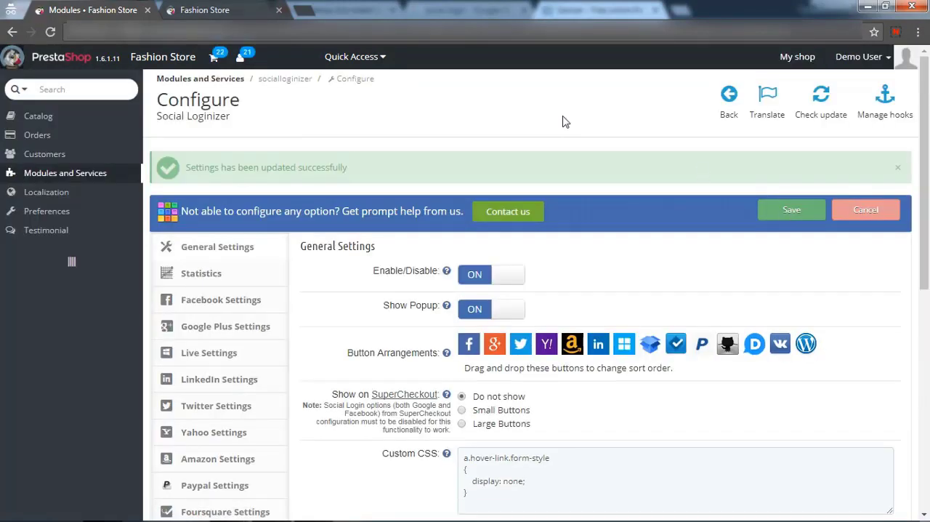
- View the Statistics chart of login versus registered counts per social network
left_click(218, 9)
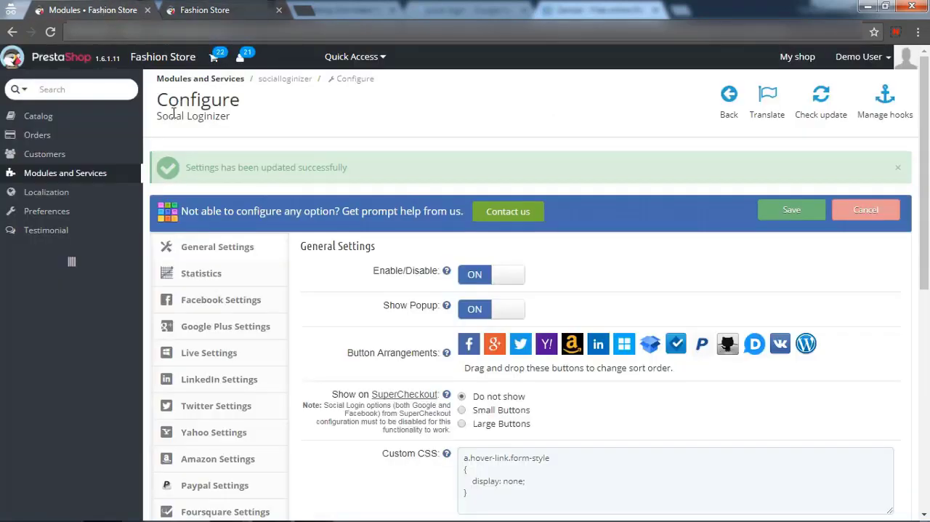
left_click(200, 273)
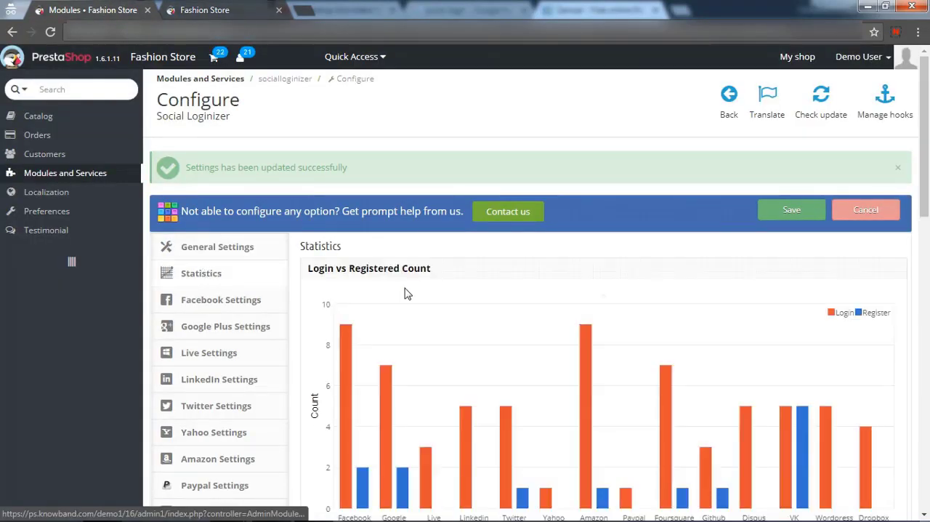